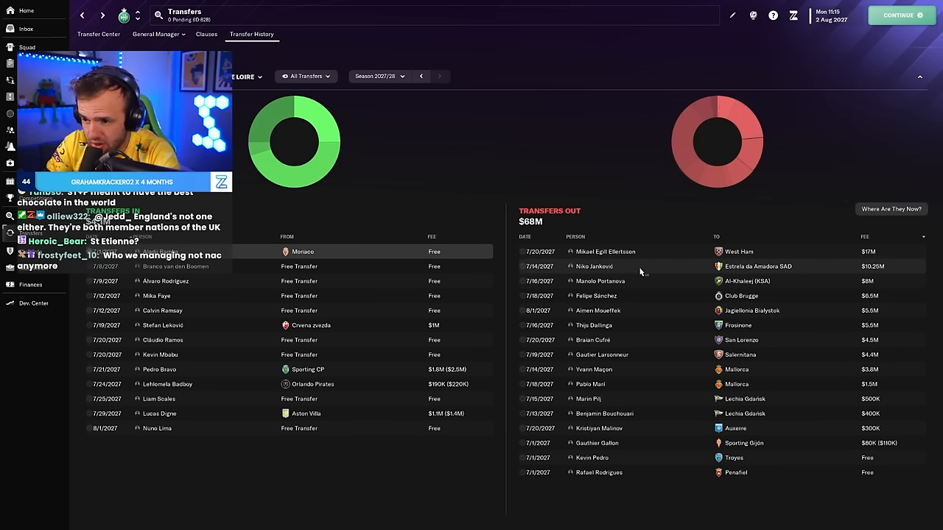
{"action": "mouse_move", "coordinate": [652, 282]}
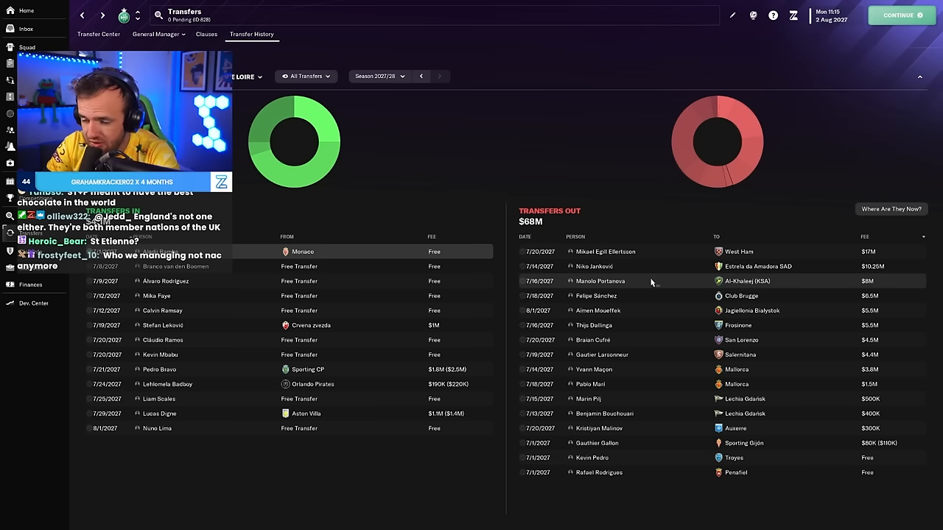
{"action": "mouse_move", "coordinate": [646, 300]}
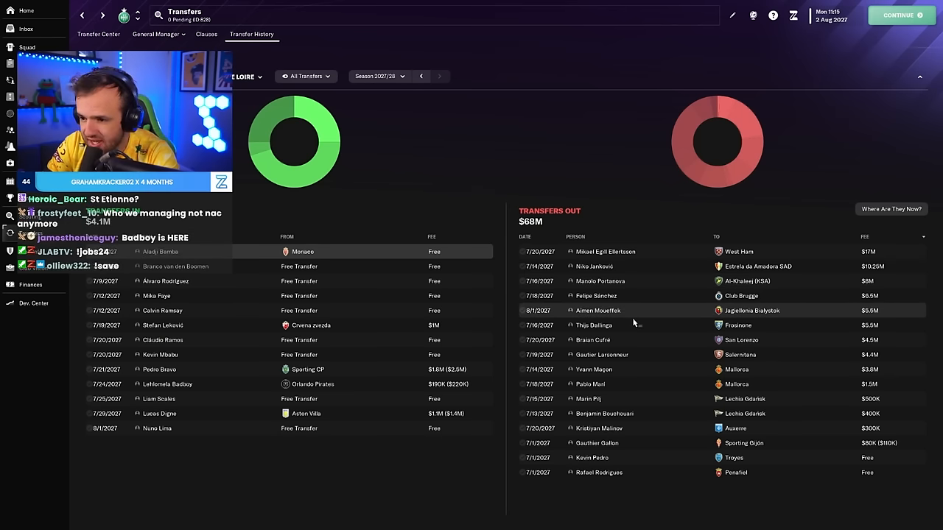
{"action": "mouse_move", "coordinate": [641, 328]}
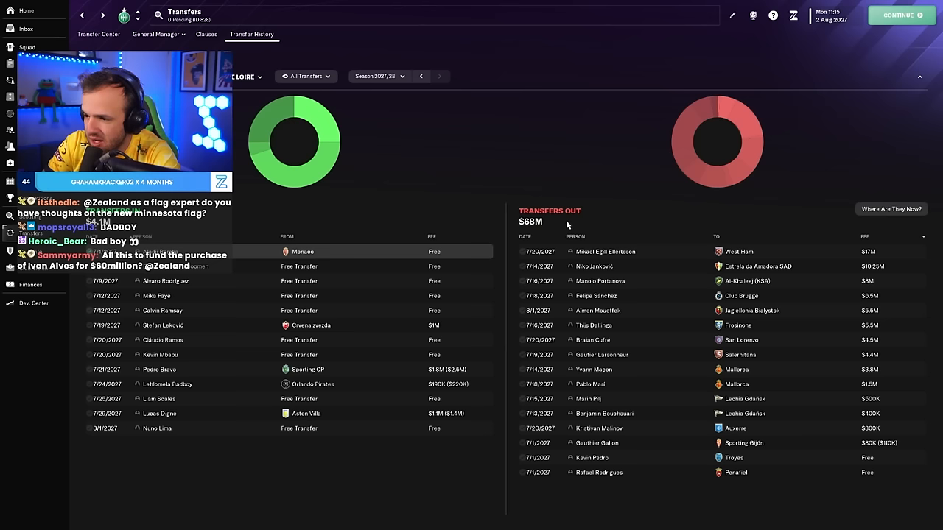
Step: Sort Transfers In newest first and review Nuno Lima's, Lucas Digne's and Pedro Bravo's profiles
{"action": "scroll", "scroll_direction": "down", "scroll_amount": 3}
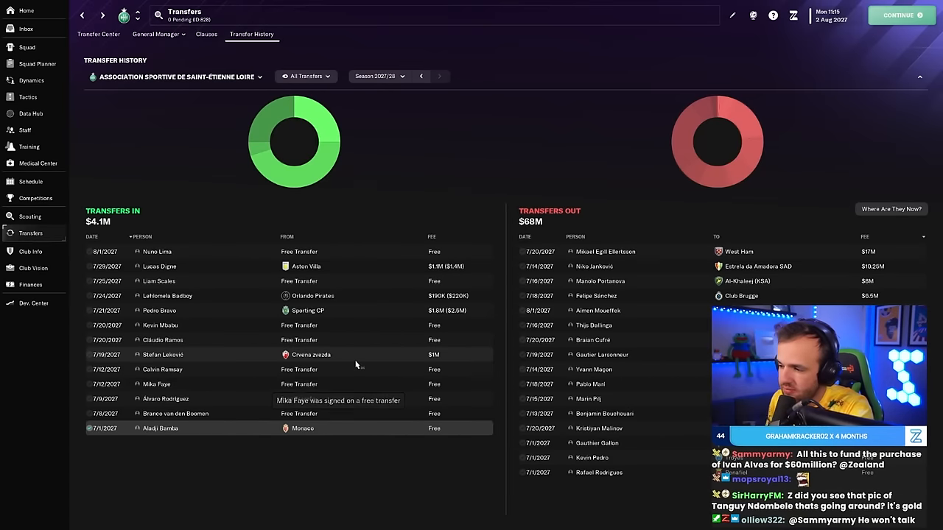
{"action": "mouse_move", "coordinate": [192, 267]}
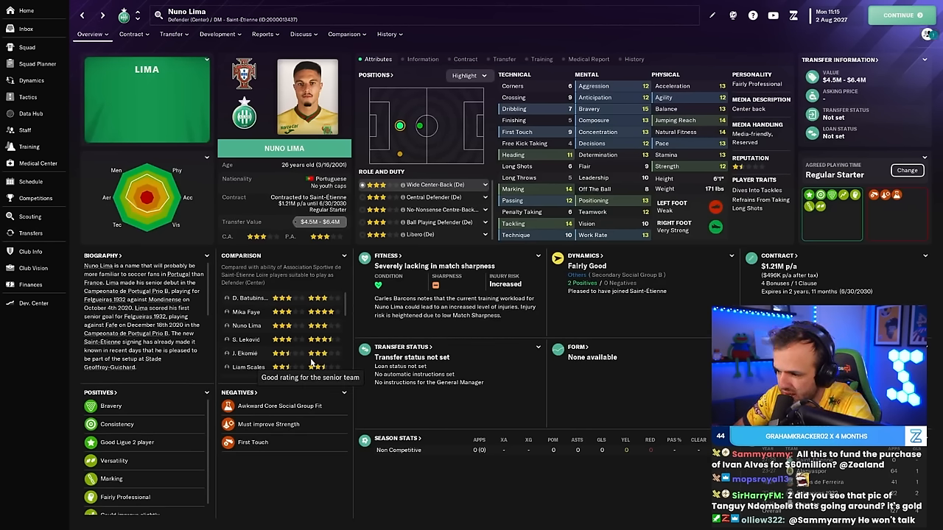
{"action": "left_click", "coordinate": [30, 233]}
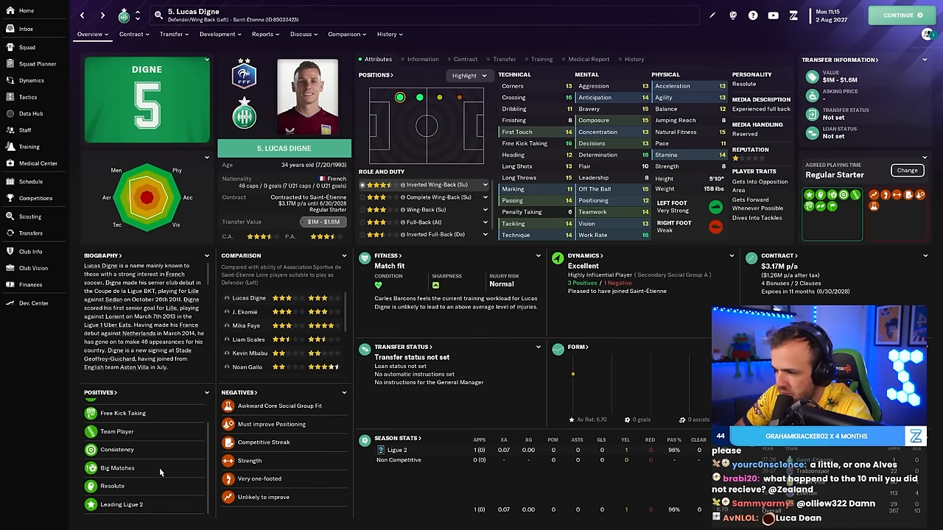
{"action": "left_click", "coordinate": [30, 232]}
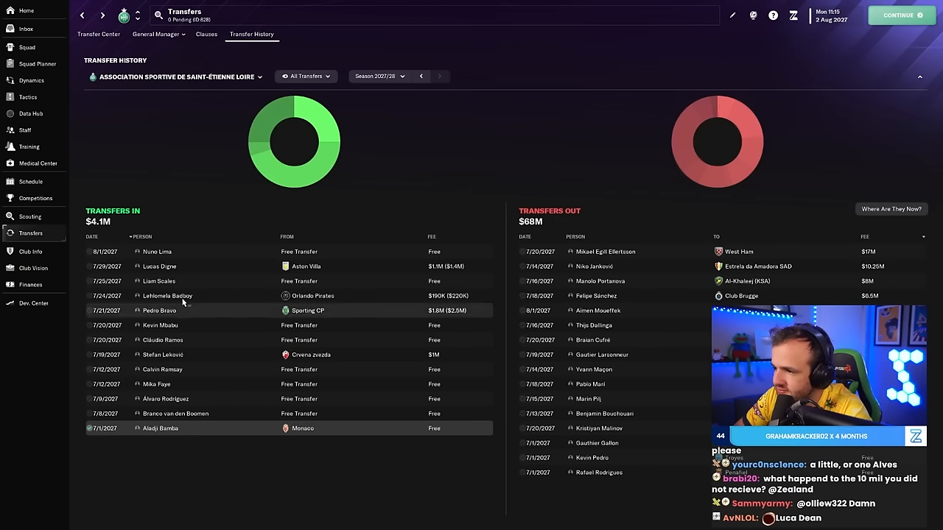
{"action": "left_click", "coordinate": [157, 280]}
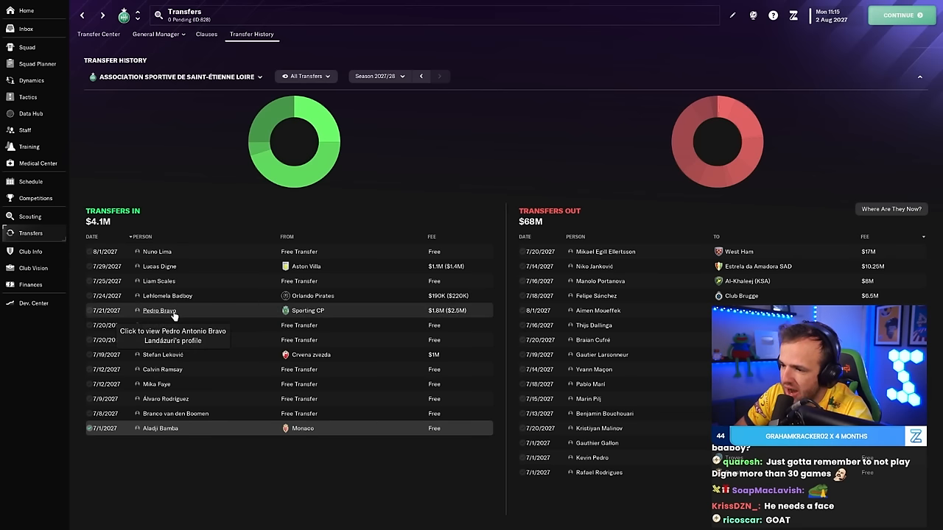
{"action": "left_click", "coordinate": [157, 311]}
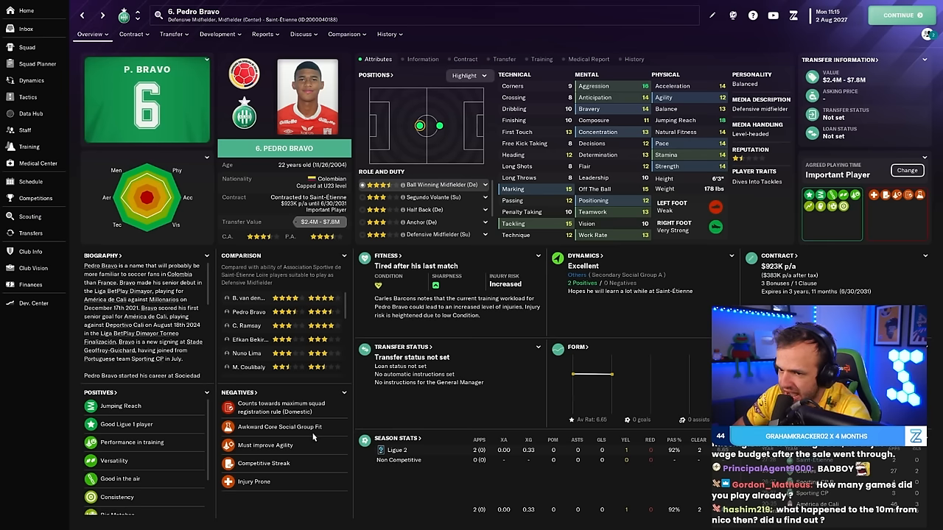
{"action": "left_click", "coordinate": [30, 233]}
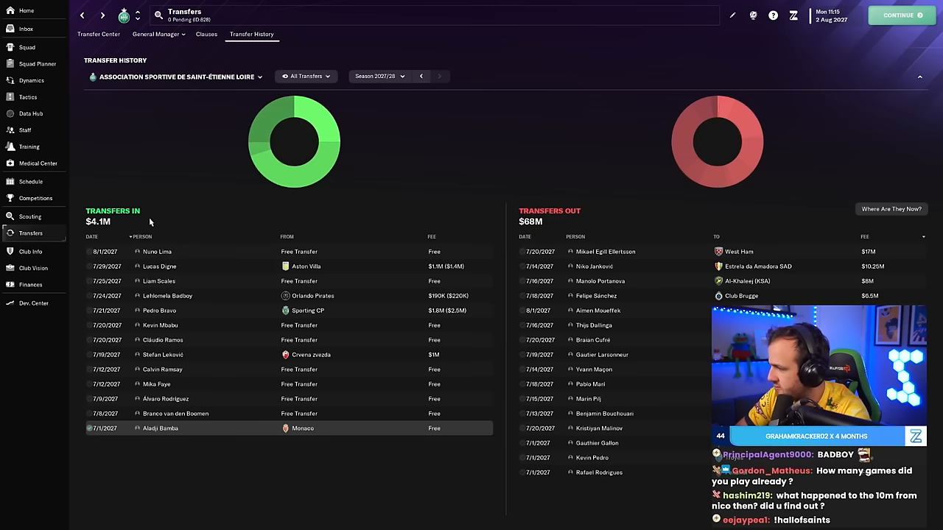
{"action": "mouse_move", "coordinate": [168, 326]}
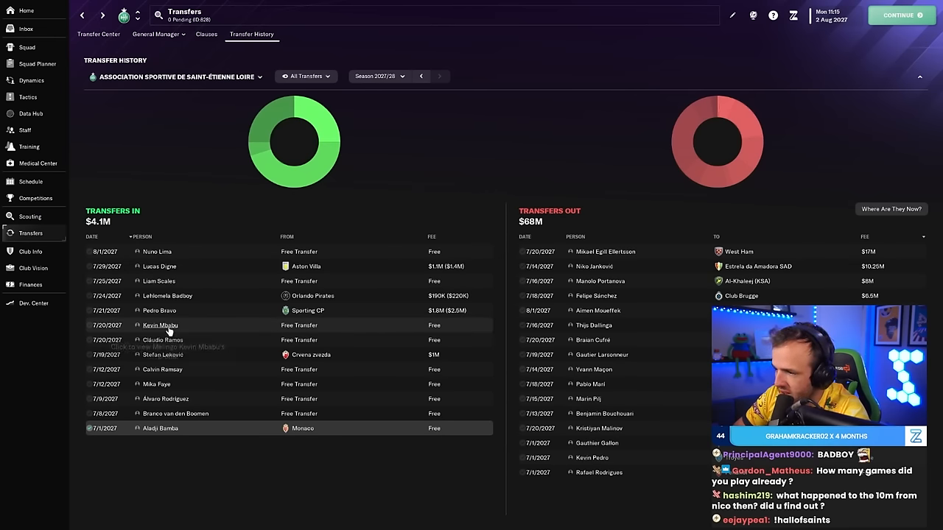
{"action": "left_click", "coordinate": [160, 325]}
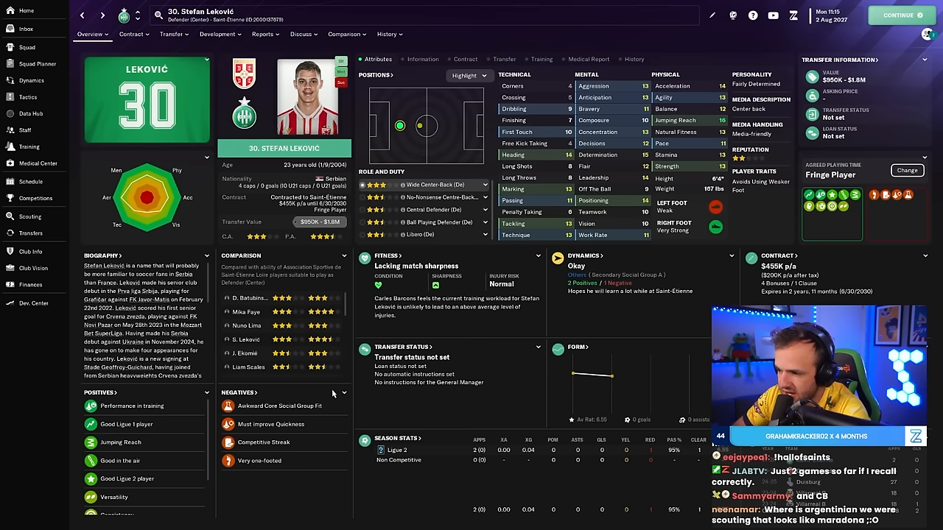
{"action": "left_click", "coordinate": [30, 233]}
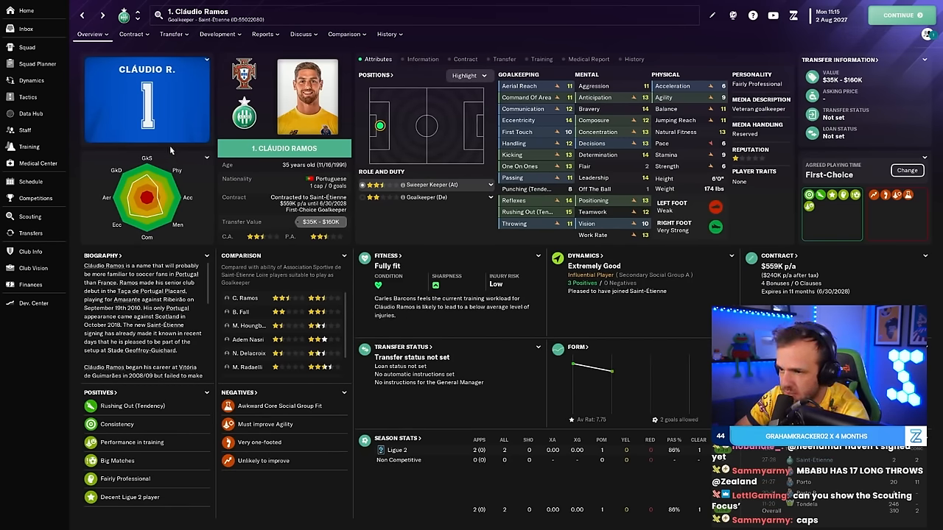
{"action": "left_click", "coordinate": [30, 233]}
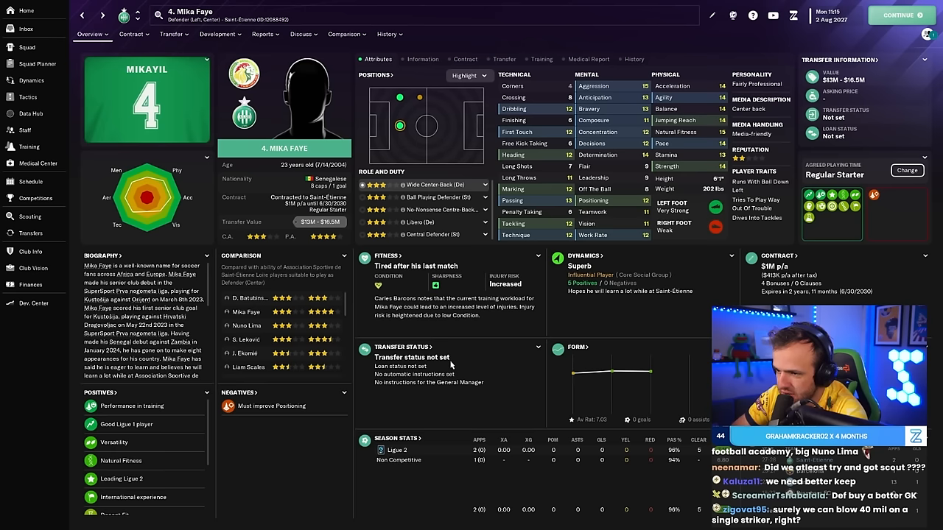
{"action": "left_click", "coordinate": [30, 232]}
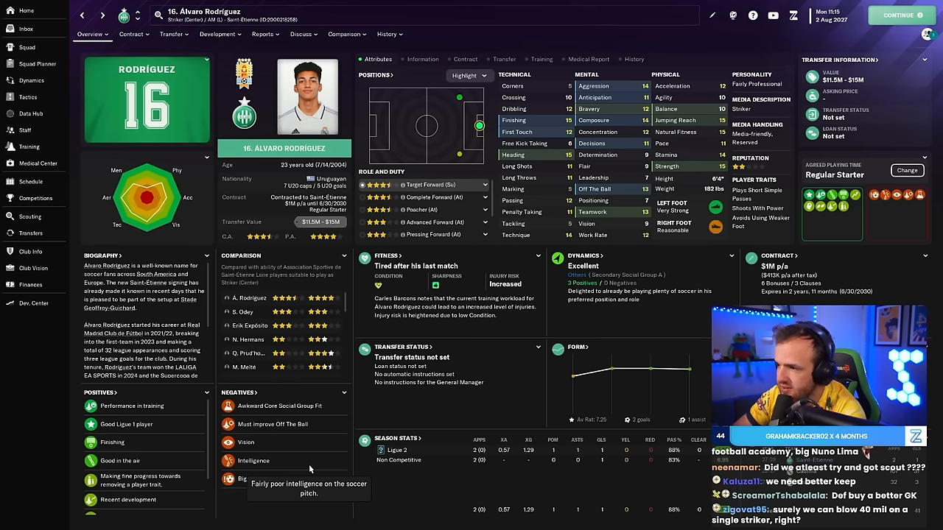
{"action": "left_click", "coordinate": [30, 233]}
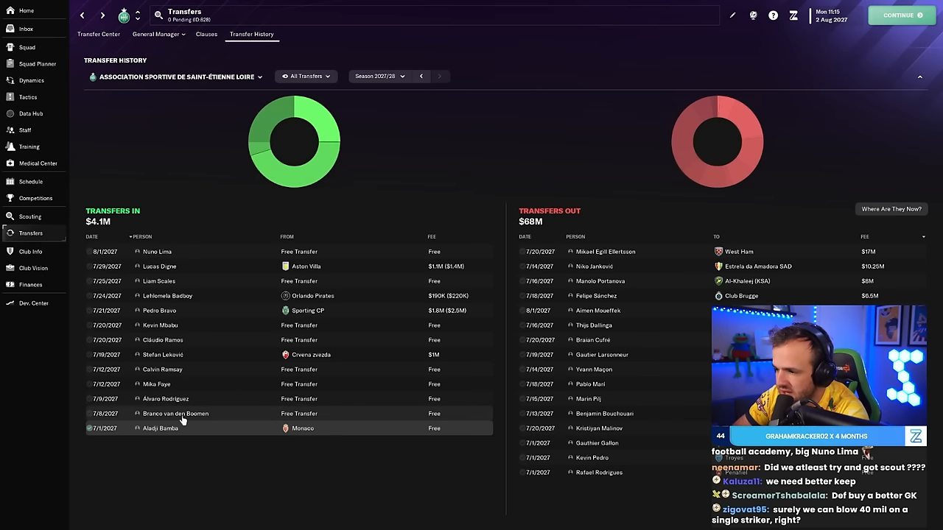
{"action": "mouse_move", "coordinate": [161, 429]}
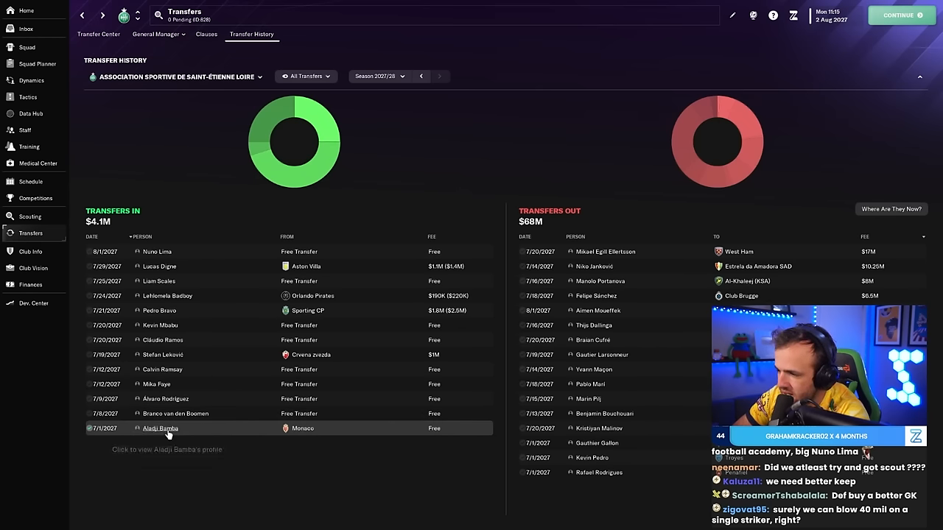
Step: Review Aladji Bamba's and Branco van den Boomen's profiles, then go to the Nîmes team selection
{"action": "left_click", "coordinate": [159, 428]}
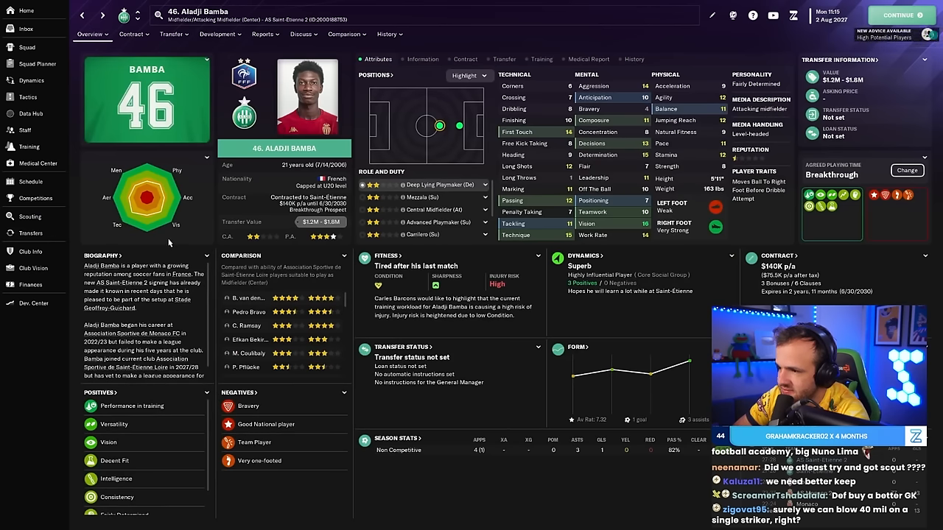
{"action": "left_click", "coordinate": [30, 233]}
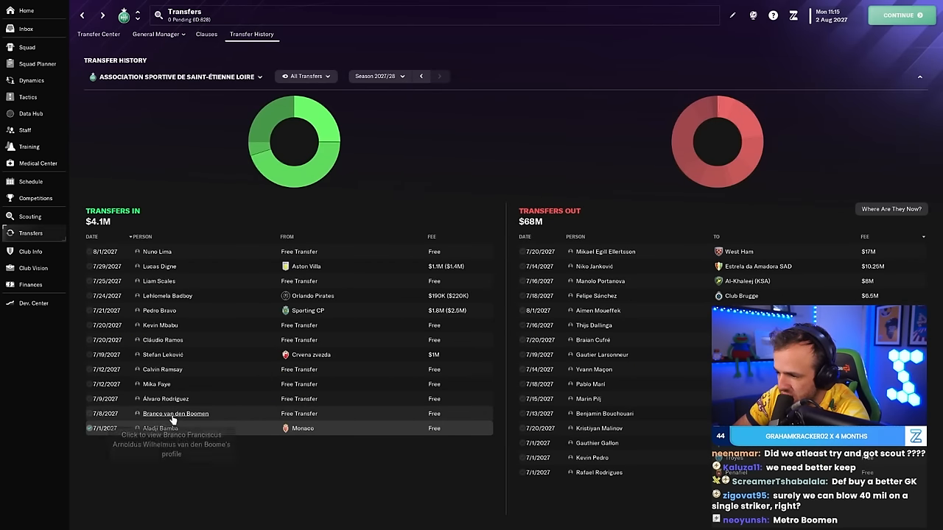
{"action": "mouse_move", "coordinate": [176, 418]}
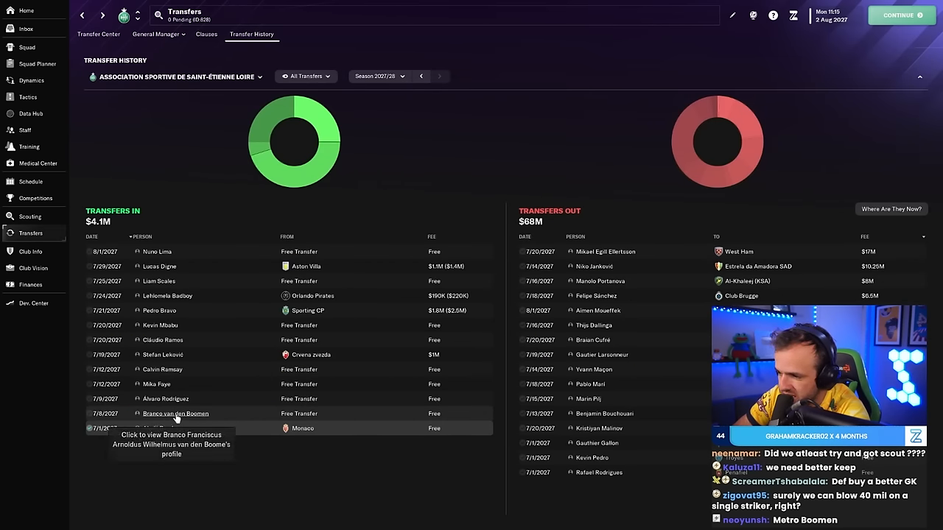
{"action": "left_click", "coordinate": [175, 414]}
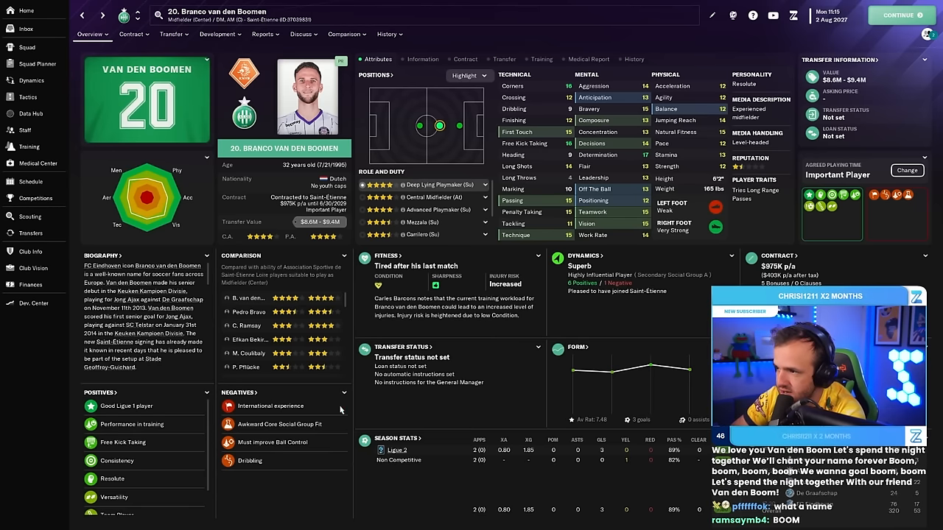
{"action": "left_click", "coordinate": [386, 34]}
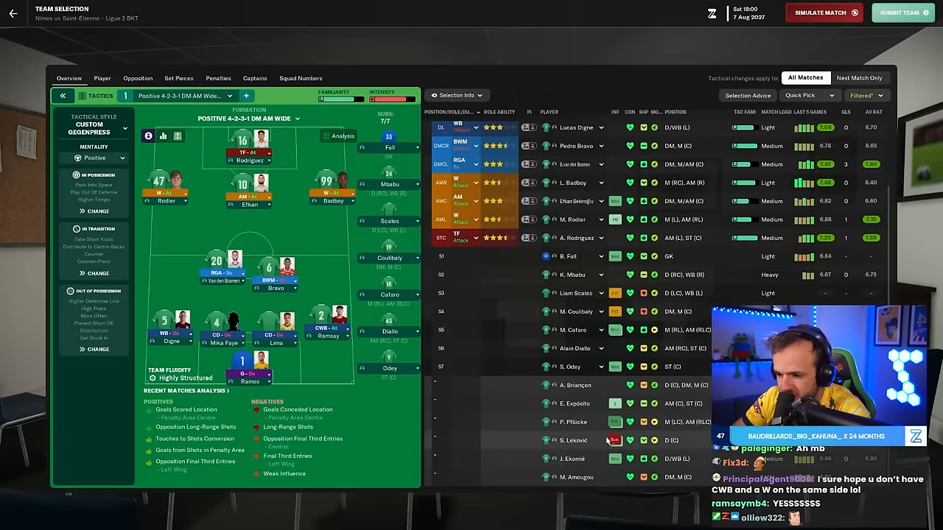
{"action": "mouse_move", "coordinate": [586, 456]}
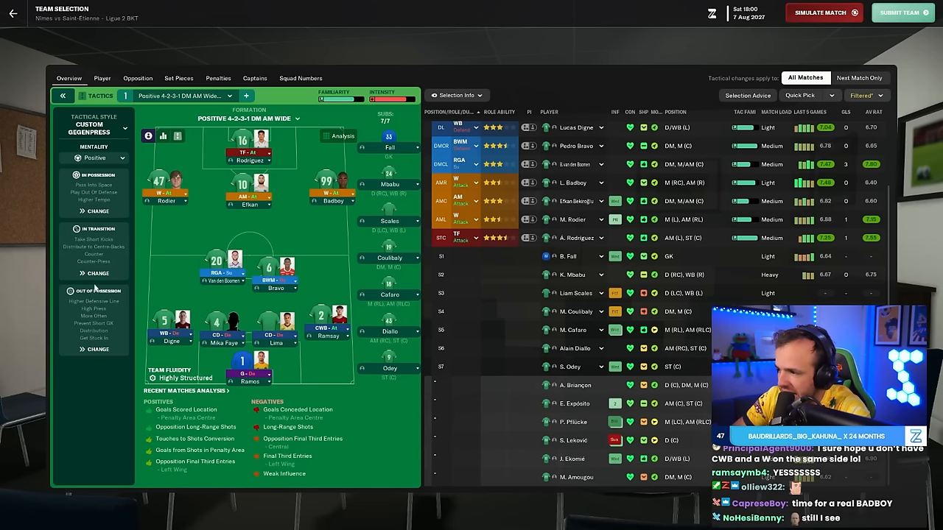
Step: Submit the lineup for Nîmes vs Saint-Étienne and confirm proceeding to squad numbers
{"action": "left_click", "coordinate": [137, 77]}
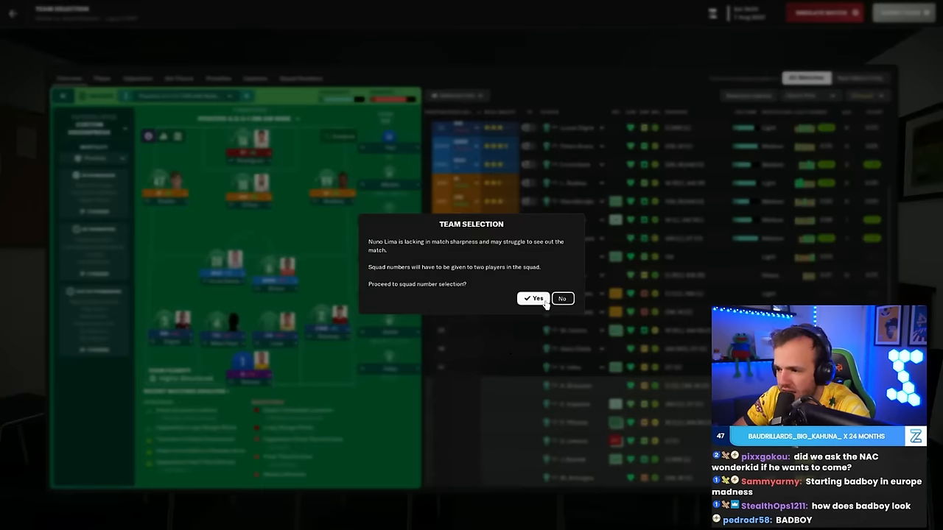
{"action": "left_click", "coordinate": [533, 299]}
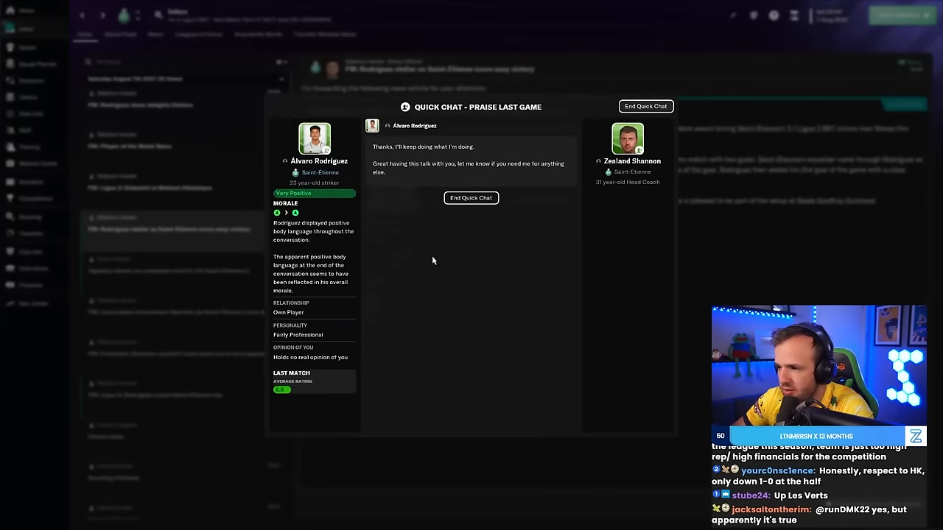
Step: Advance to Sunday 8 August 2027, skipping the weekly schedule overview
{"action": "left_click", "coordinate": [471, 198]}
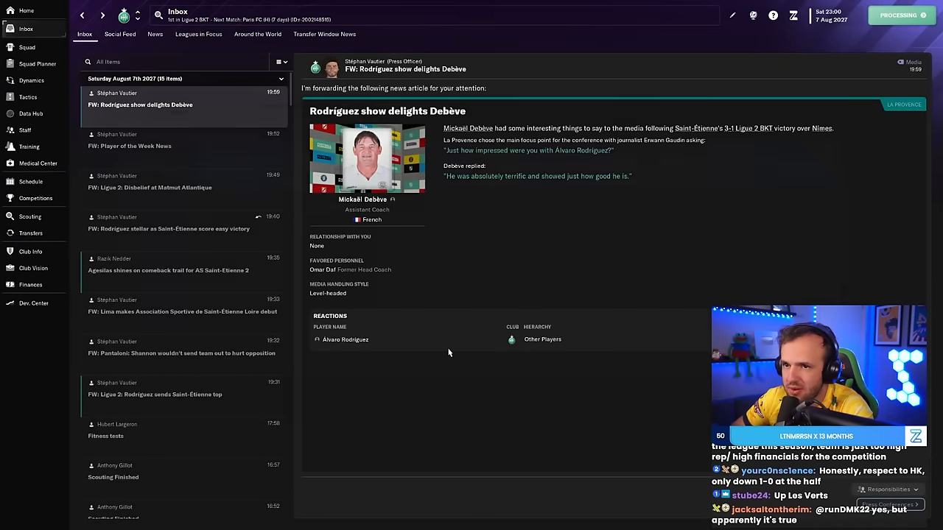
{"action": "left_click", "coordinate": [896, 16]}
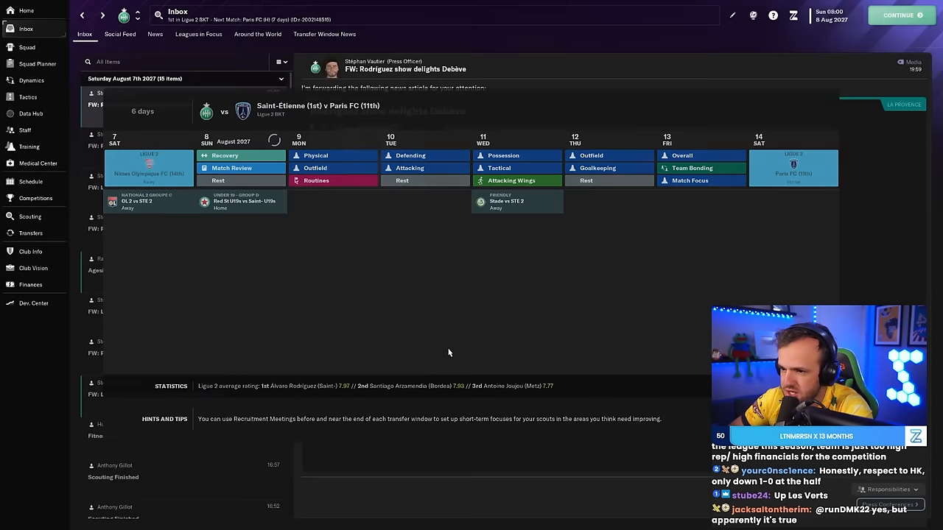
{"action": "left_click", "coordinate": [121, 34]}
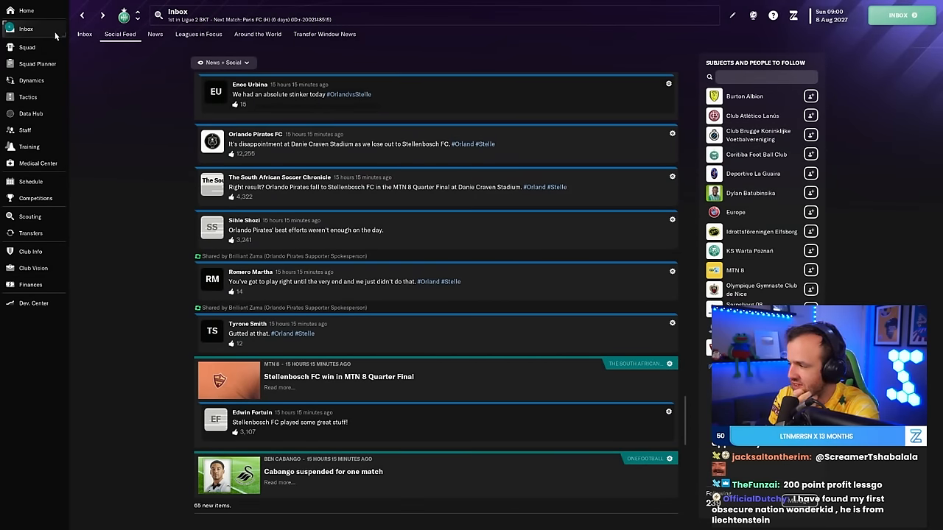
Step: Bring forward Aral Şimşir's move confirmation and continue until his free transfer completes
{"action": "left_click", "coordinate": [30, 232]}
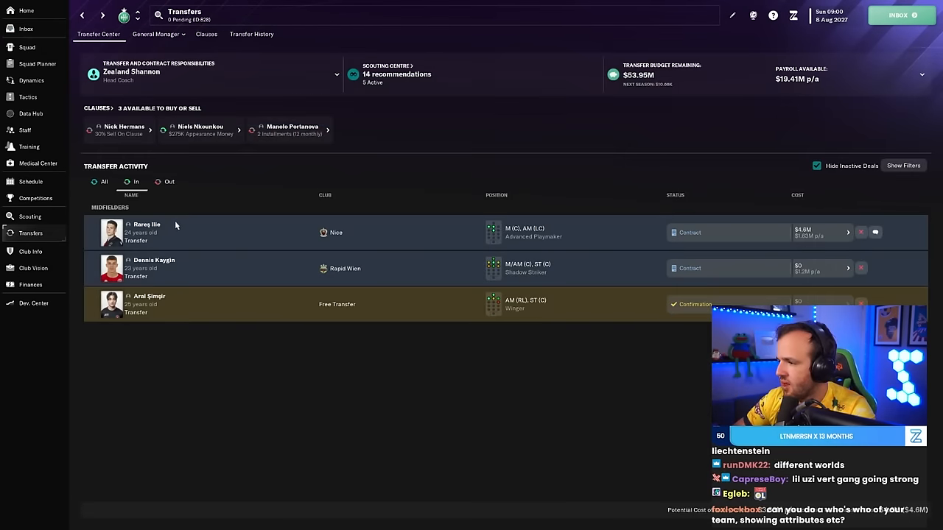
{"action": "left_click", "coordinate": [149, 300]}
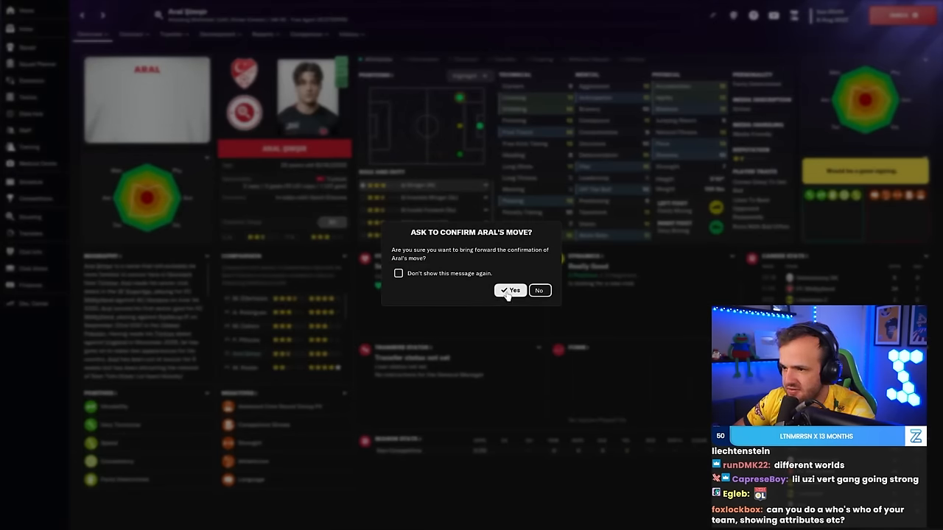
{"action": "left_click", "coordinate": [510, 290]}
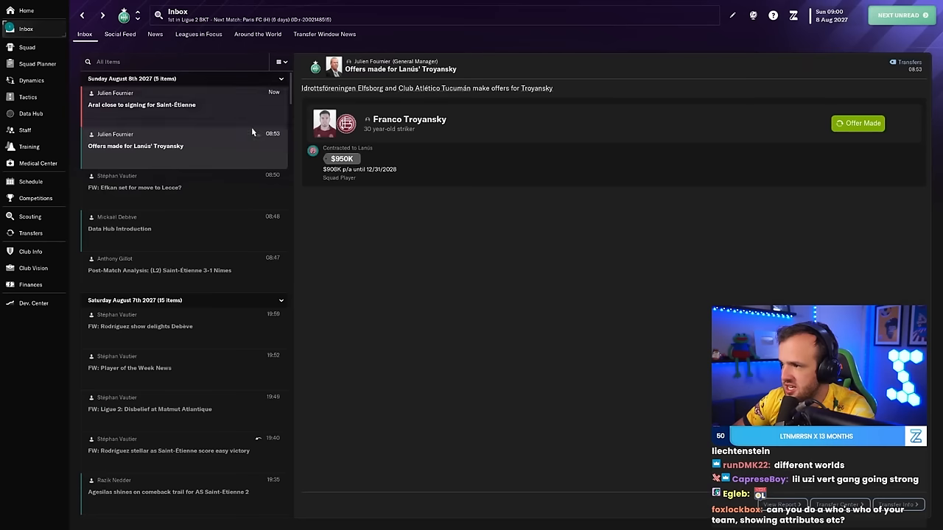
{"action": "left_click", "coordinate": [147, 104]}
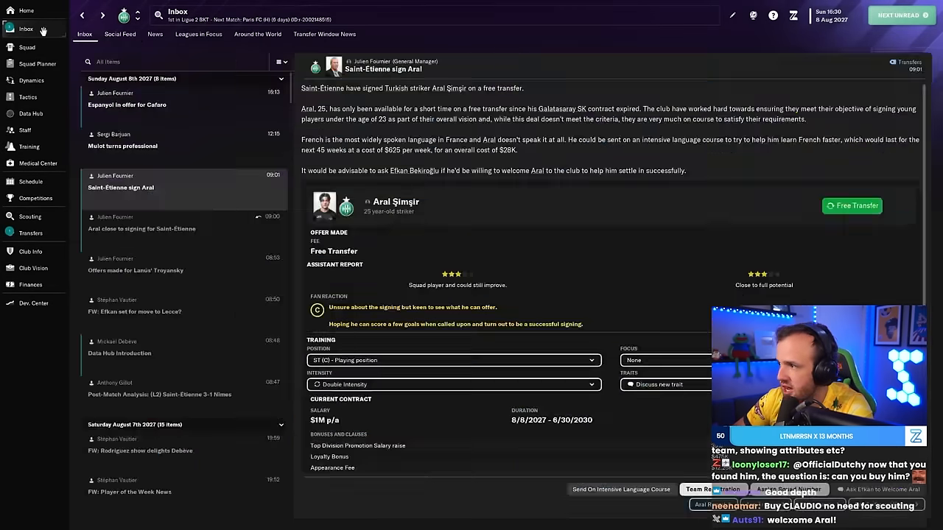
{"action": "left_click", "coordinate": [453, 360]}
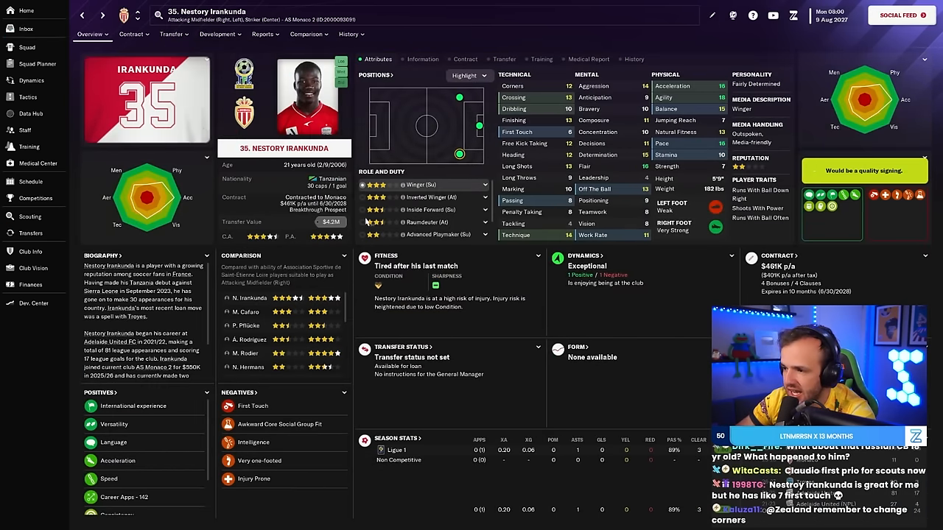
Step: Show Saint-Étienne's scouting priorities and scroll down to the lower-ranked targets
{"action": "left_click", "coordinate": [29, 216]}
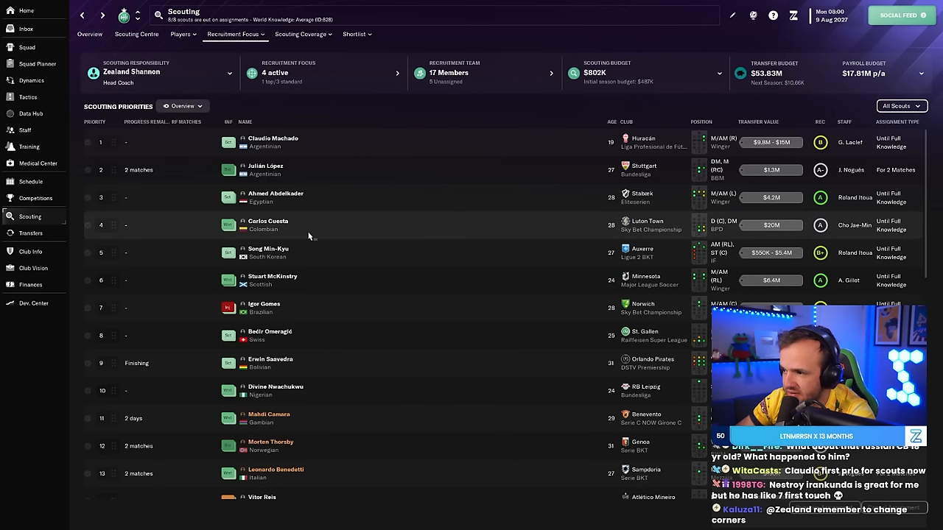
{"action": "scroll", "scroll_direction": "down", "scroll_amount": 3}
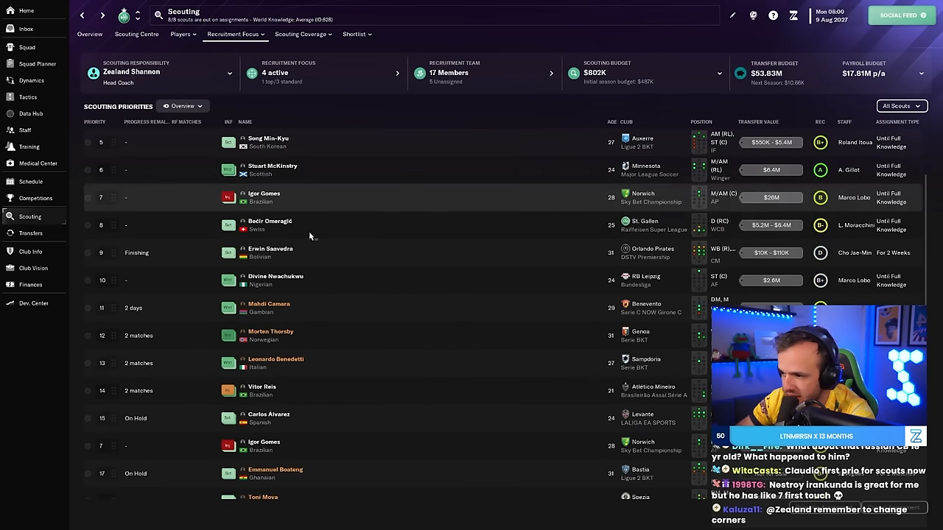
{"action": "scroll", "scroll_direction": "down", "scroll_amount": 3}
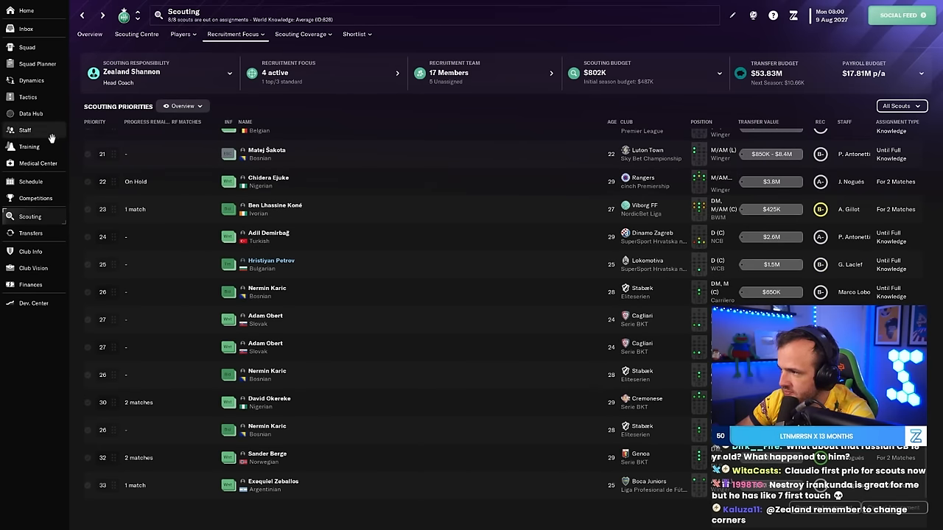
Step: Set Branco van den Boomen as attacking corner taker in the corner taker order, then continue
{"action": "left_click", "coordinate": [28, 97]}
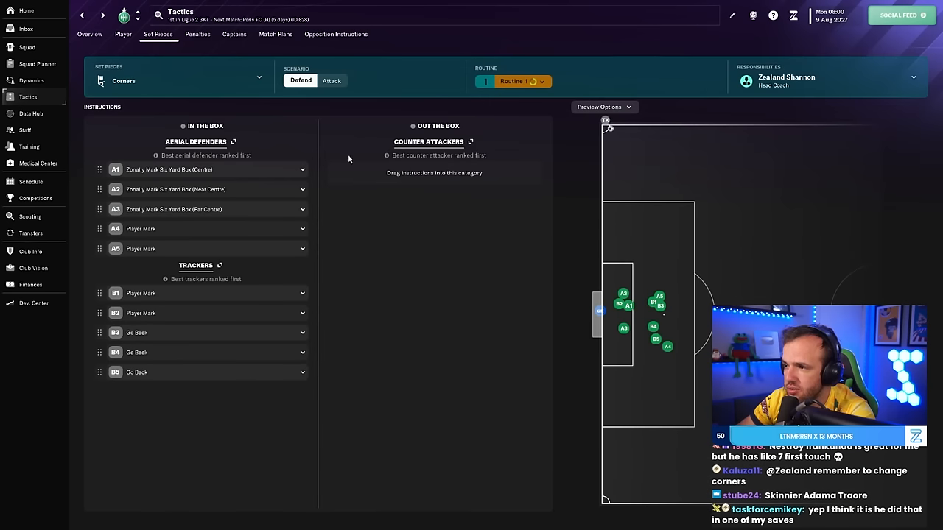
{"action": "left_click", "coordinate": [331, 80]}
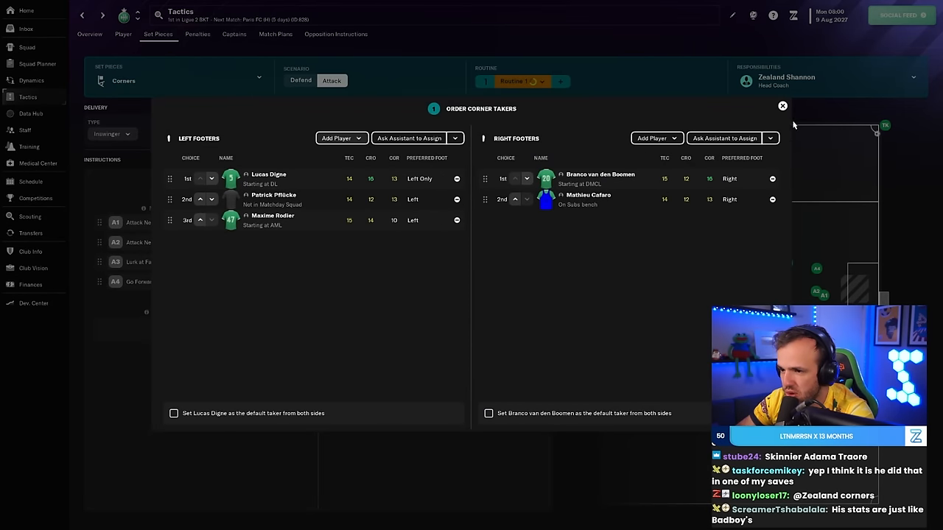
{"action": "left_click", "coordinate": [783, 105]}
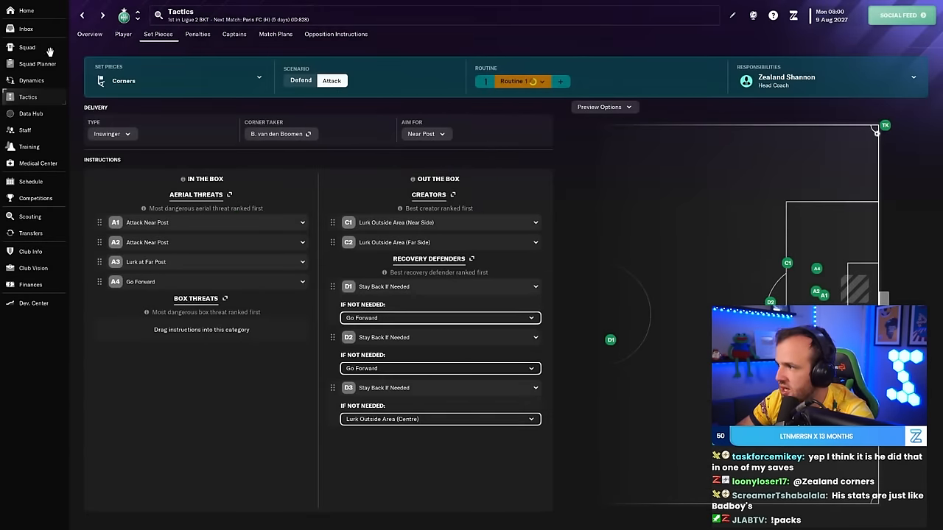
{"action": "left_click", "coordinate": [27, 32]}
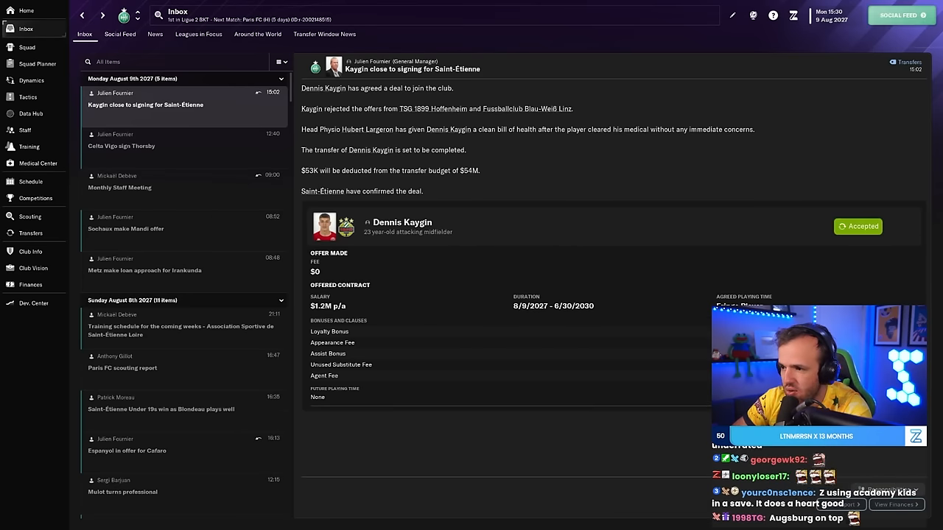
Step: Continue past Dennis Kaygin's signing news to 11 August 2027
{"action": "left_click", "coordinate": [118, 34]}
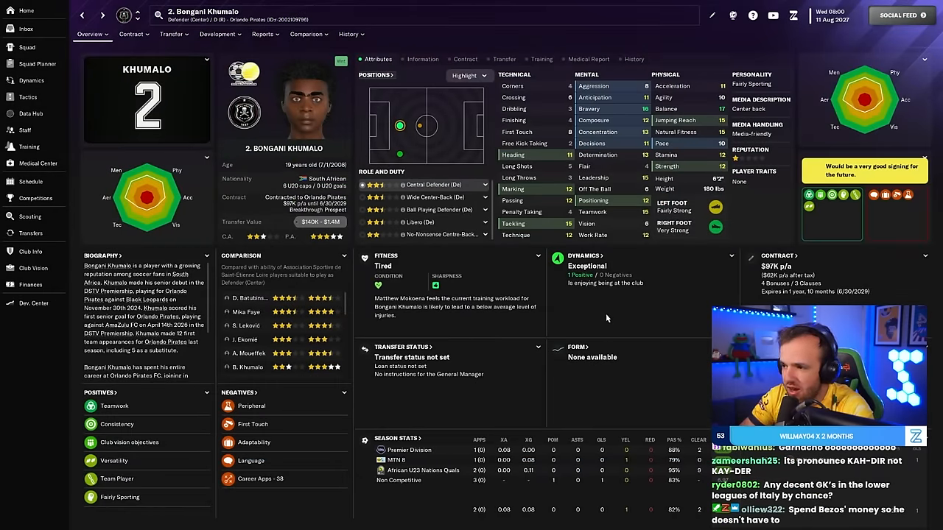
Step: Offer $400K for Bongani Khumalo, removing the international appearances add-on
{"action": "left_click", "coordinate": [171, 34]}
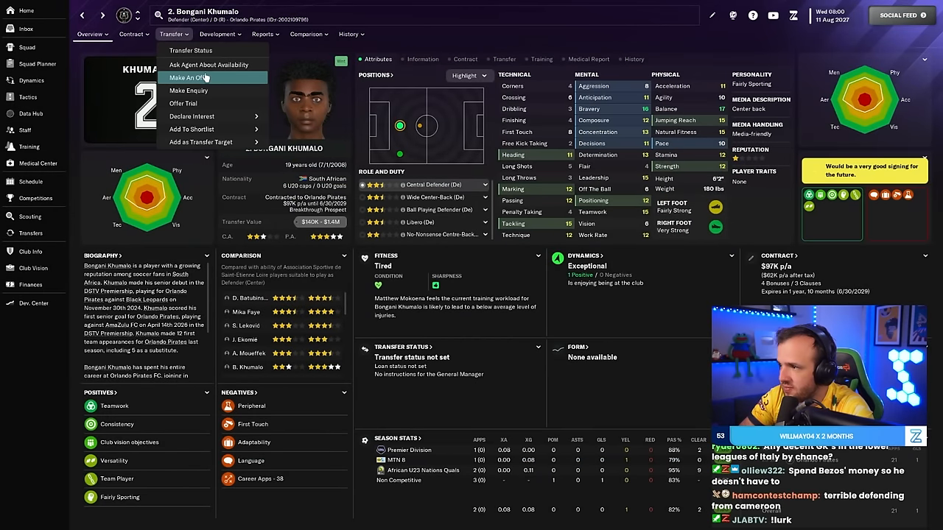
{"action": "left_click", "coordinate": [209, 65]}
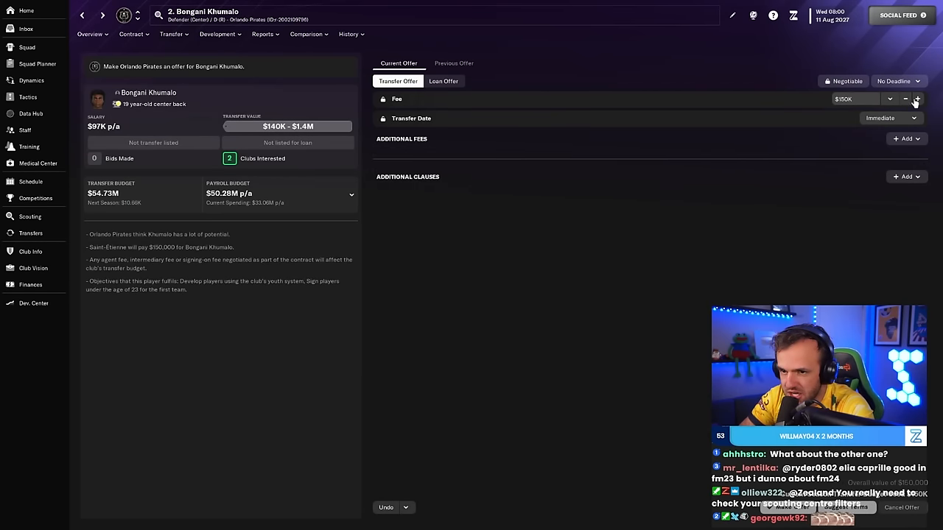
{"action": "left_click", "coordinate": [918, 99]}
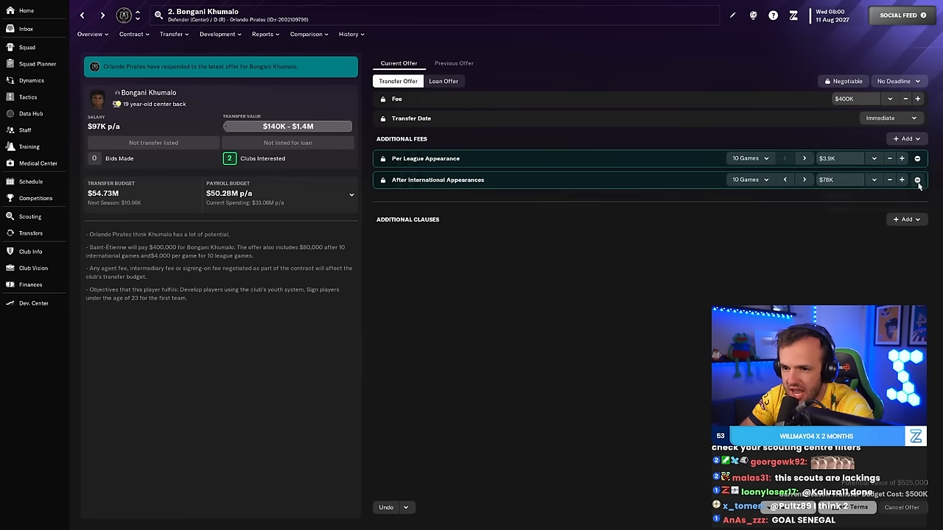
{"action": "left_click", "coordinate": [917, 180]}
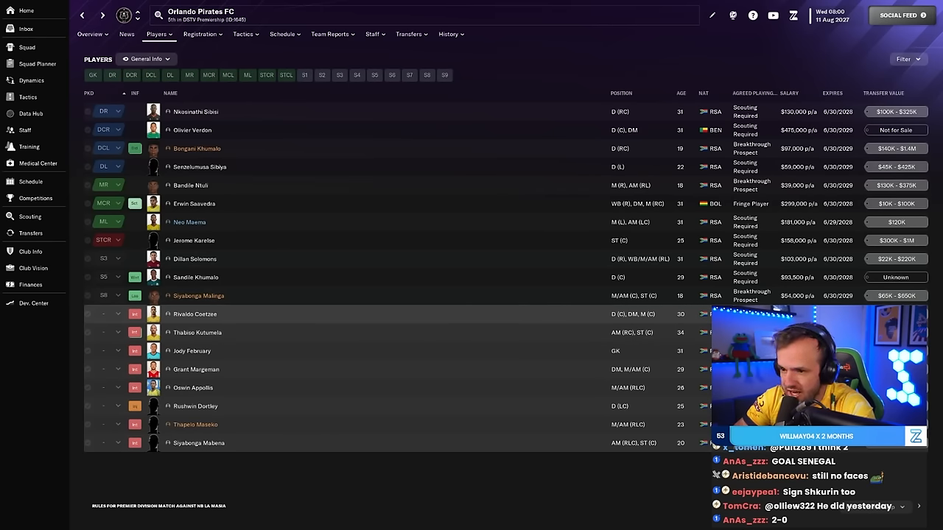
Step: Browse the scouting overview and player search, then continue until Khumalo's bid is accepted
{"action": "left_click", "coordinate": [190, 185]}
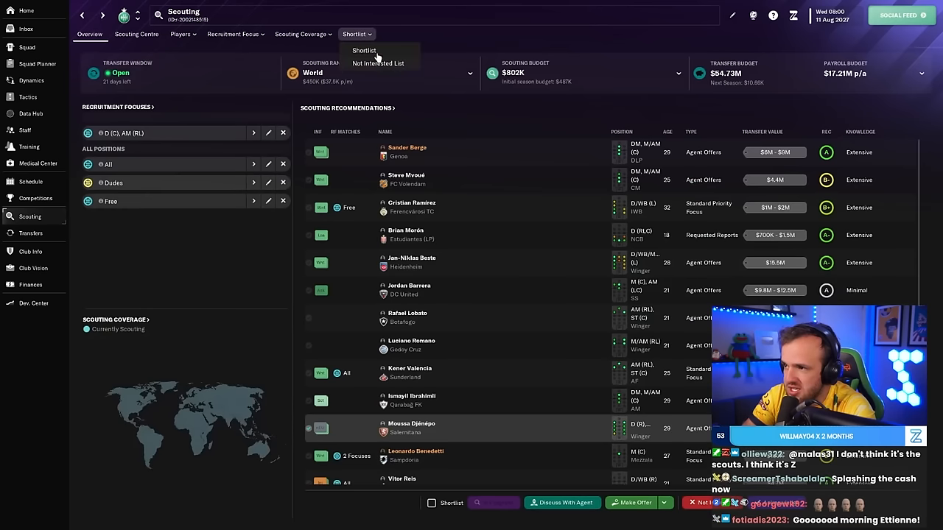
{"action": "left_click", "coordinate": [182, 34]}
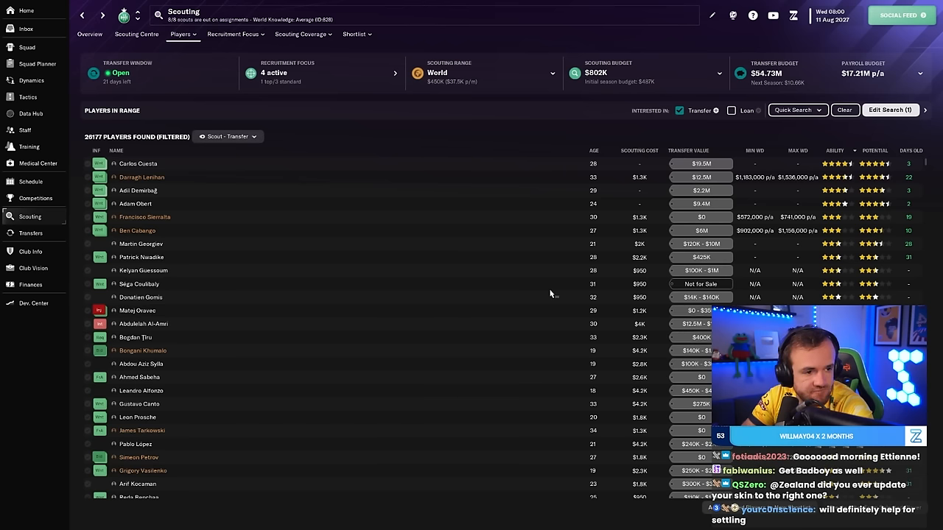
{"action": "left_click", "coordinate": [25, 29]}
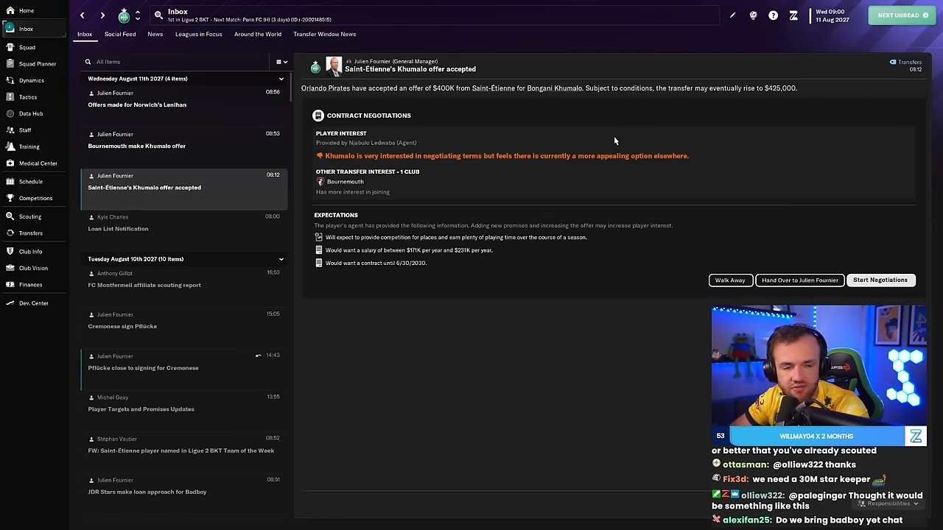
{"action": "left_click", "coordinate": [136, 145]}
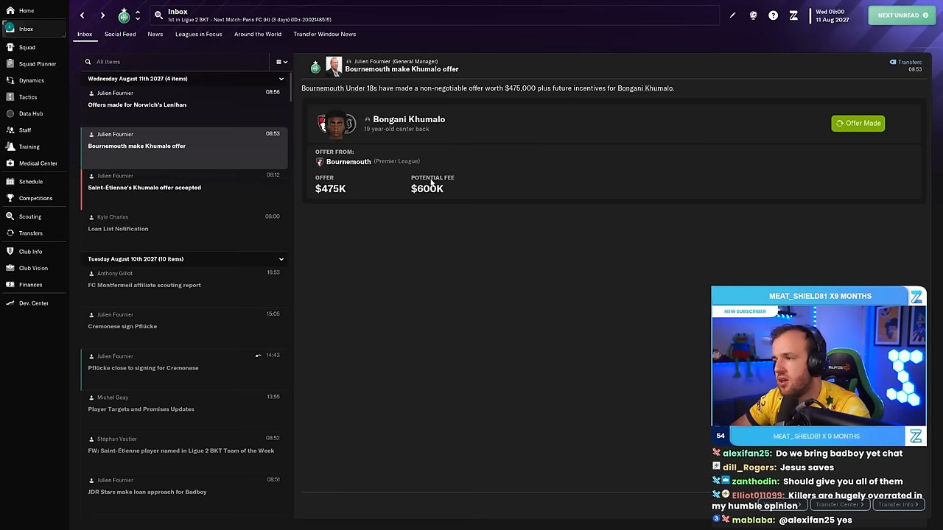
{"action": "left_click", "coordinate": [408, 118]}
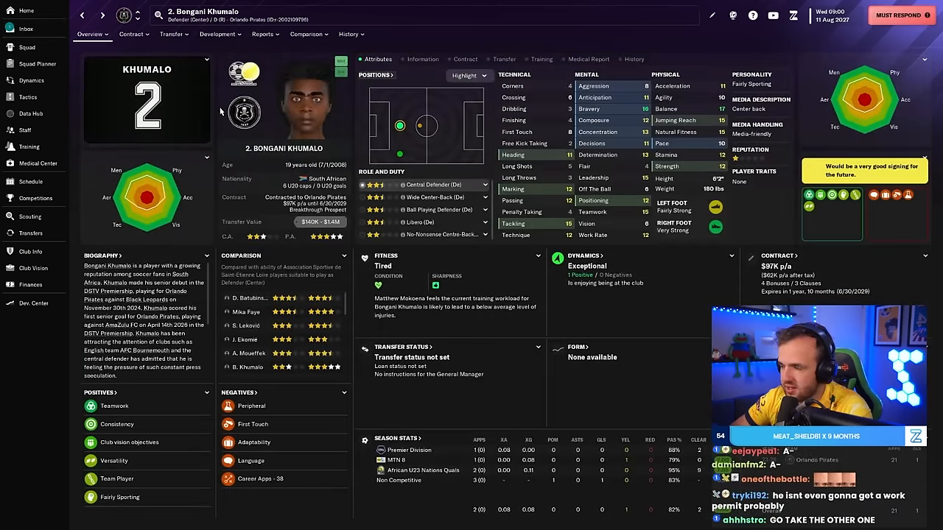